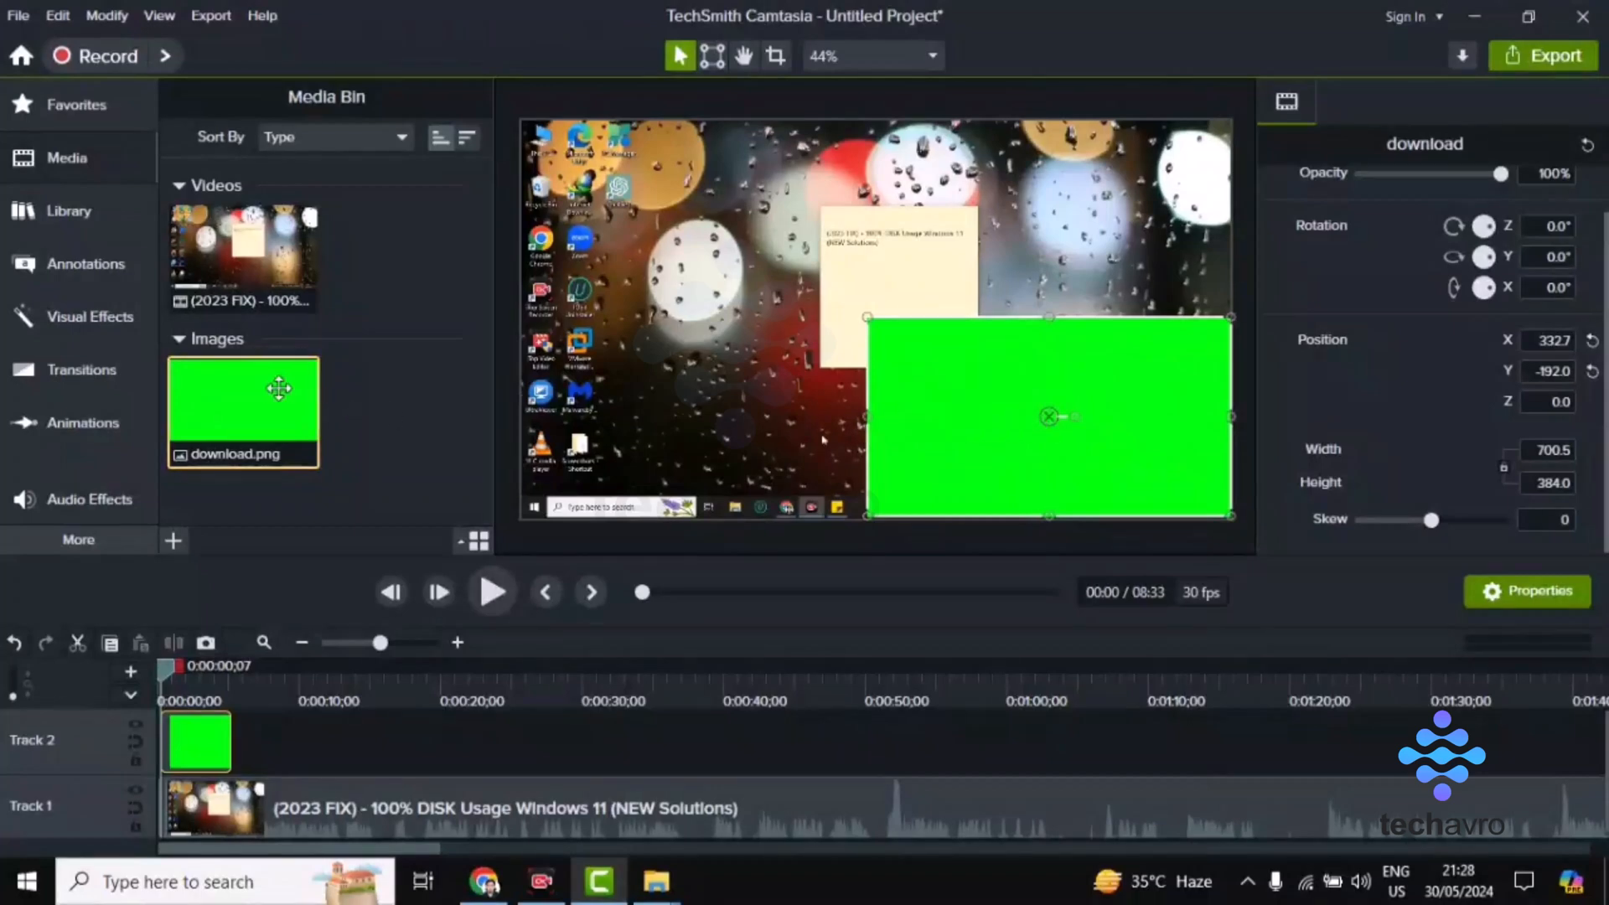
mouse_move(67, 329)
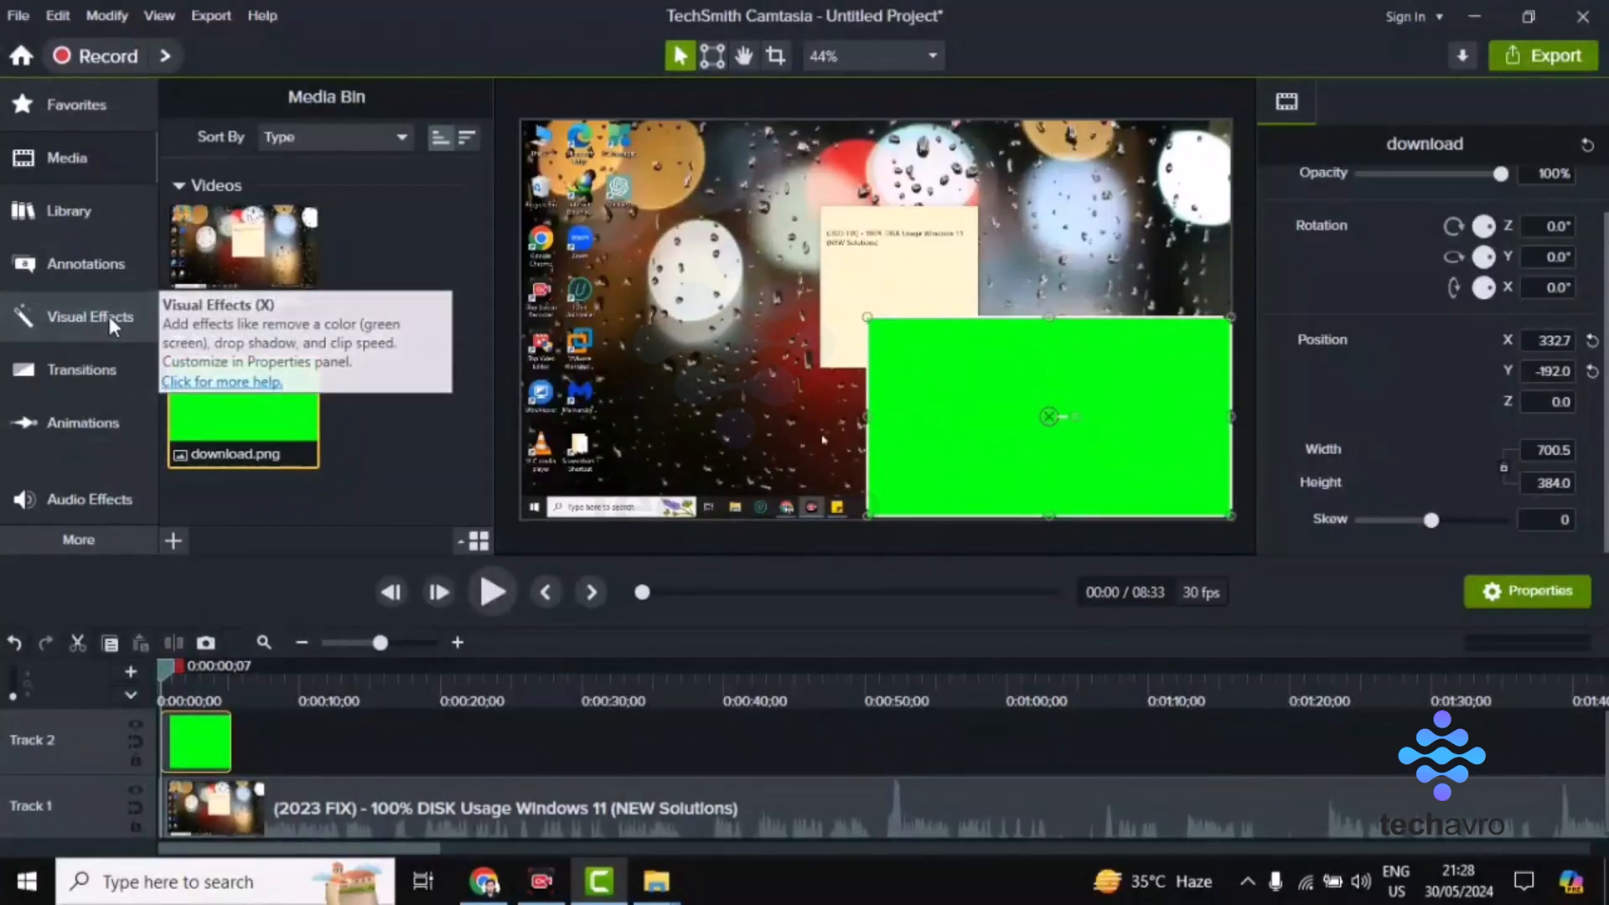
Step: Apply the Remove a Color effect from Visual Effects to the green image on Track 2
left_click(90, 316)
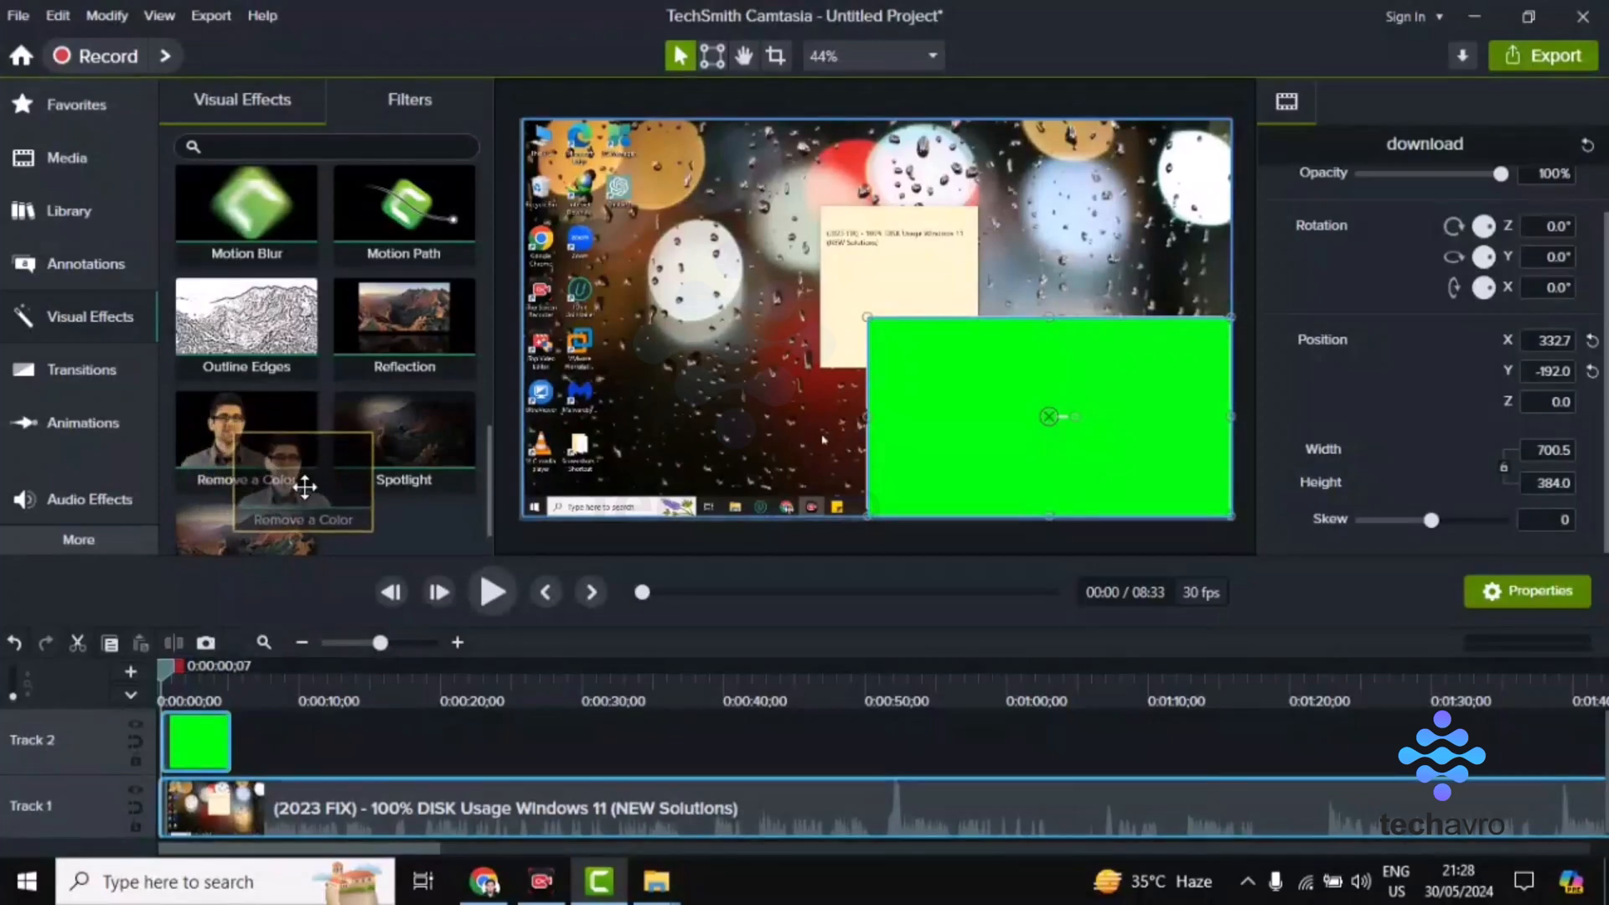
double_click(247, 429)
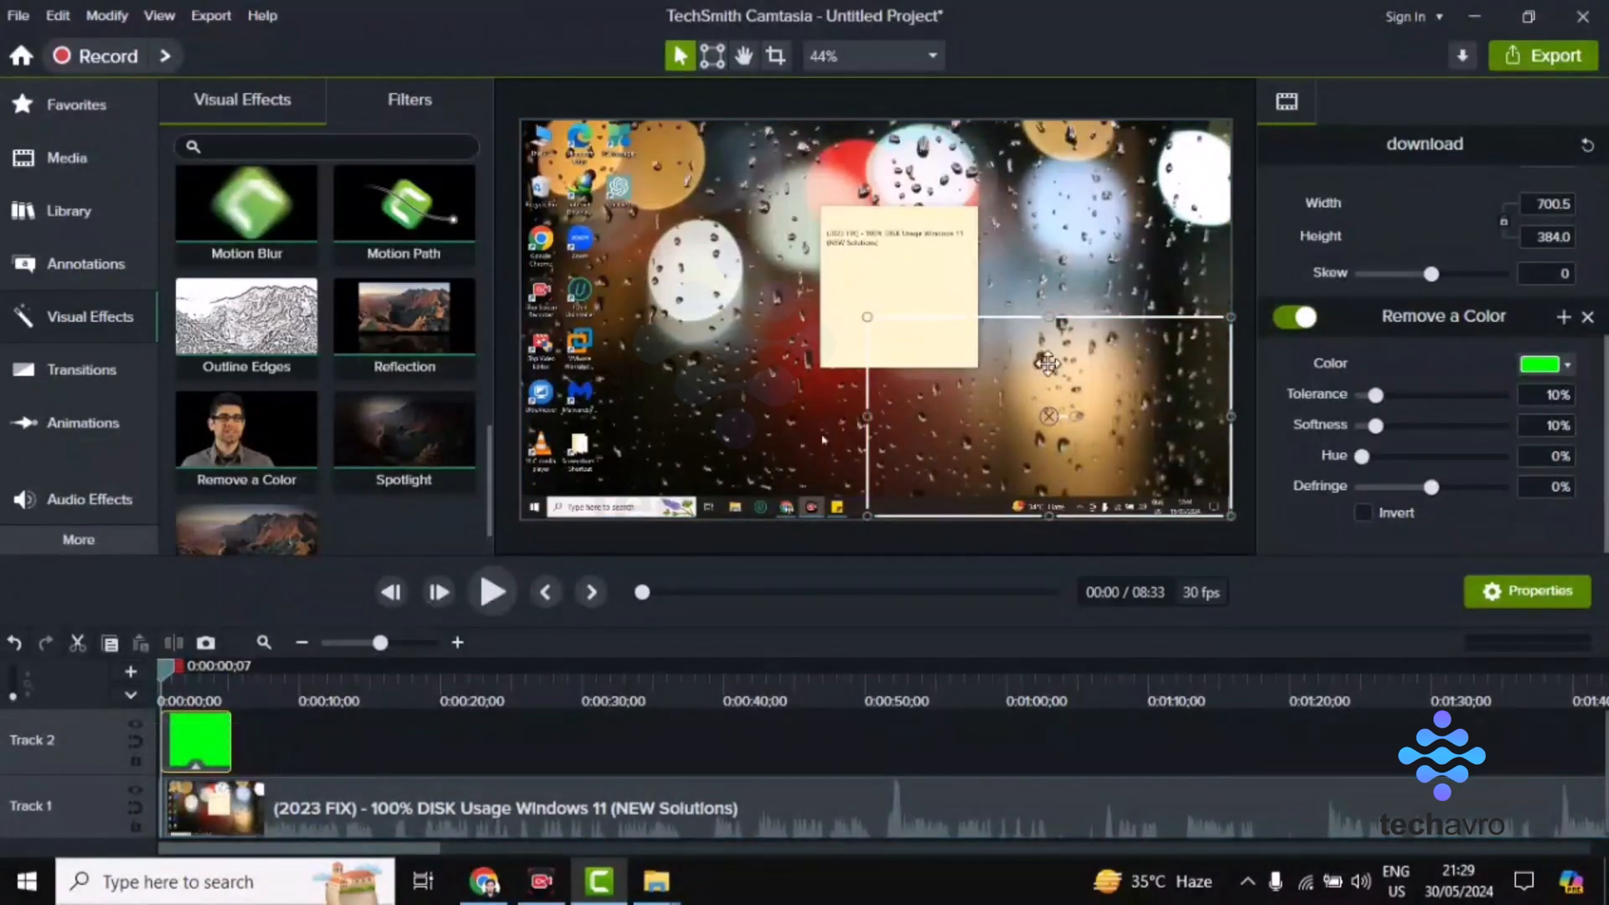
Step: Change the Remove a Color target to orange #FF7E00, then reopen the color choices
left_click(1564, 363)
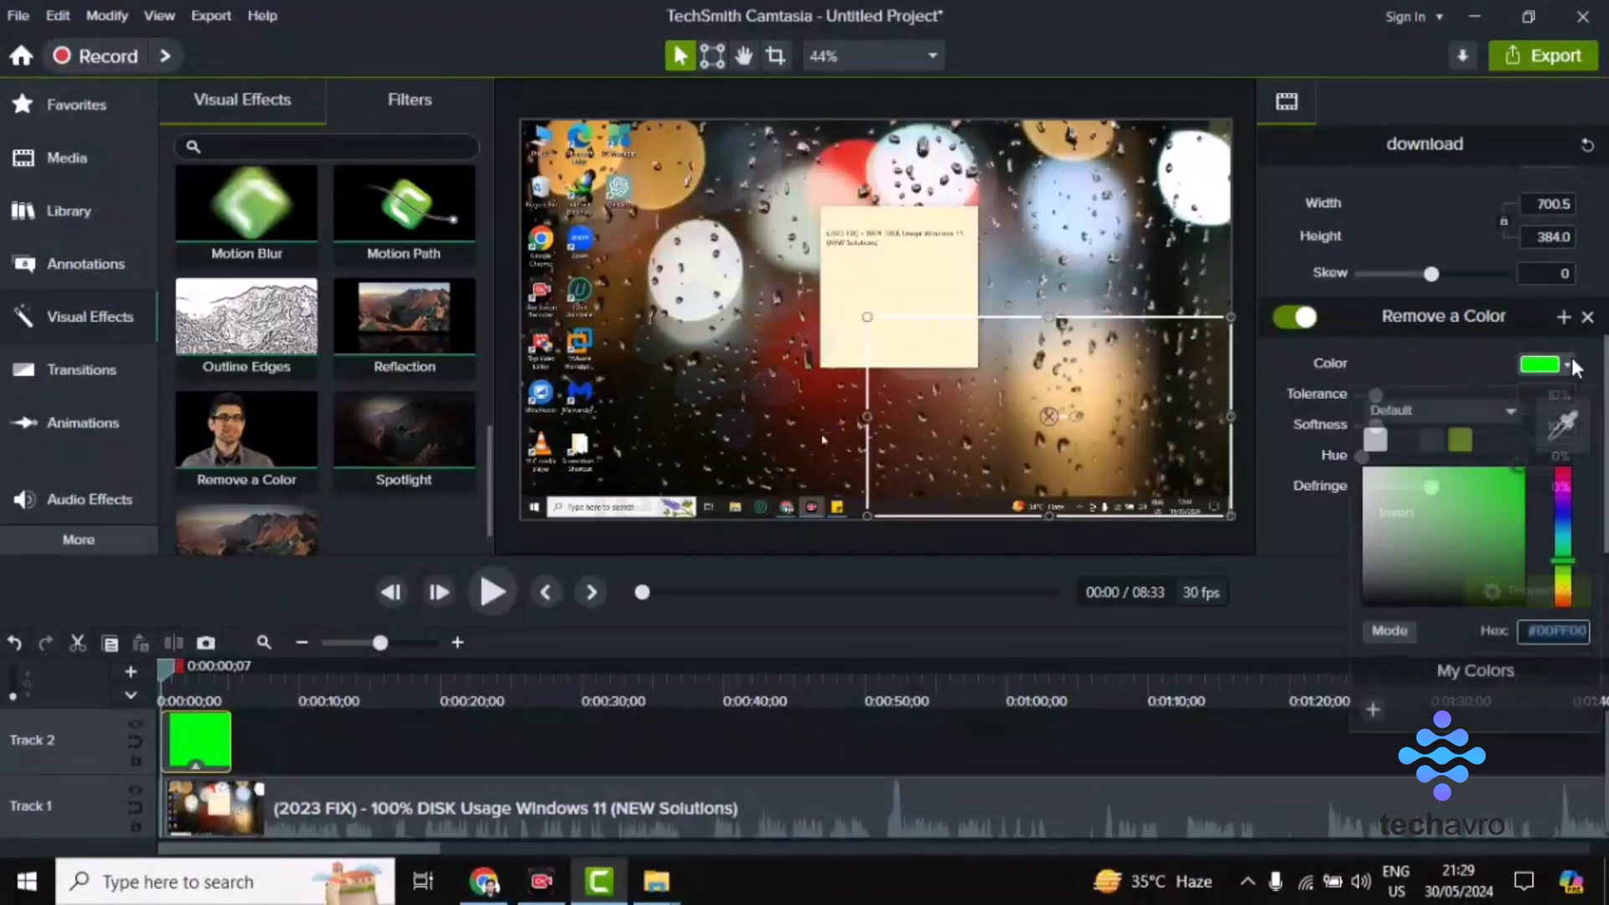
left_click(1560, 570)
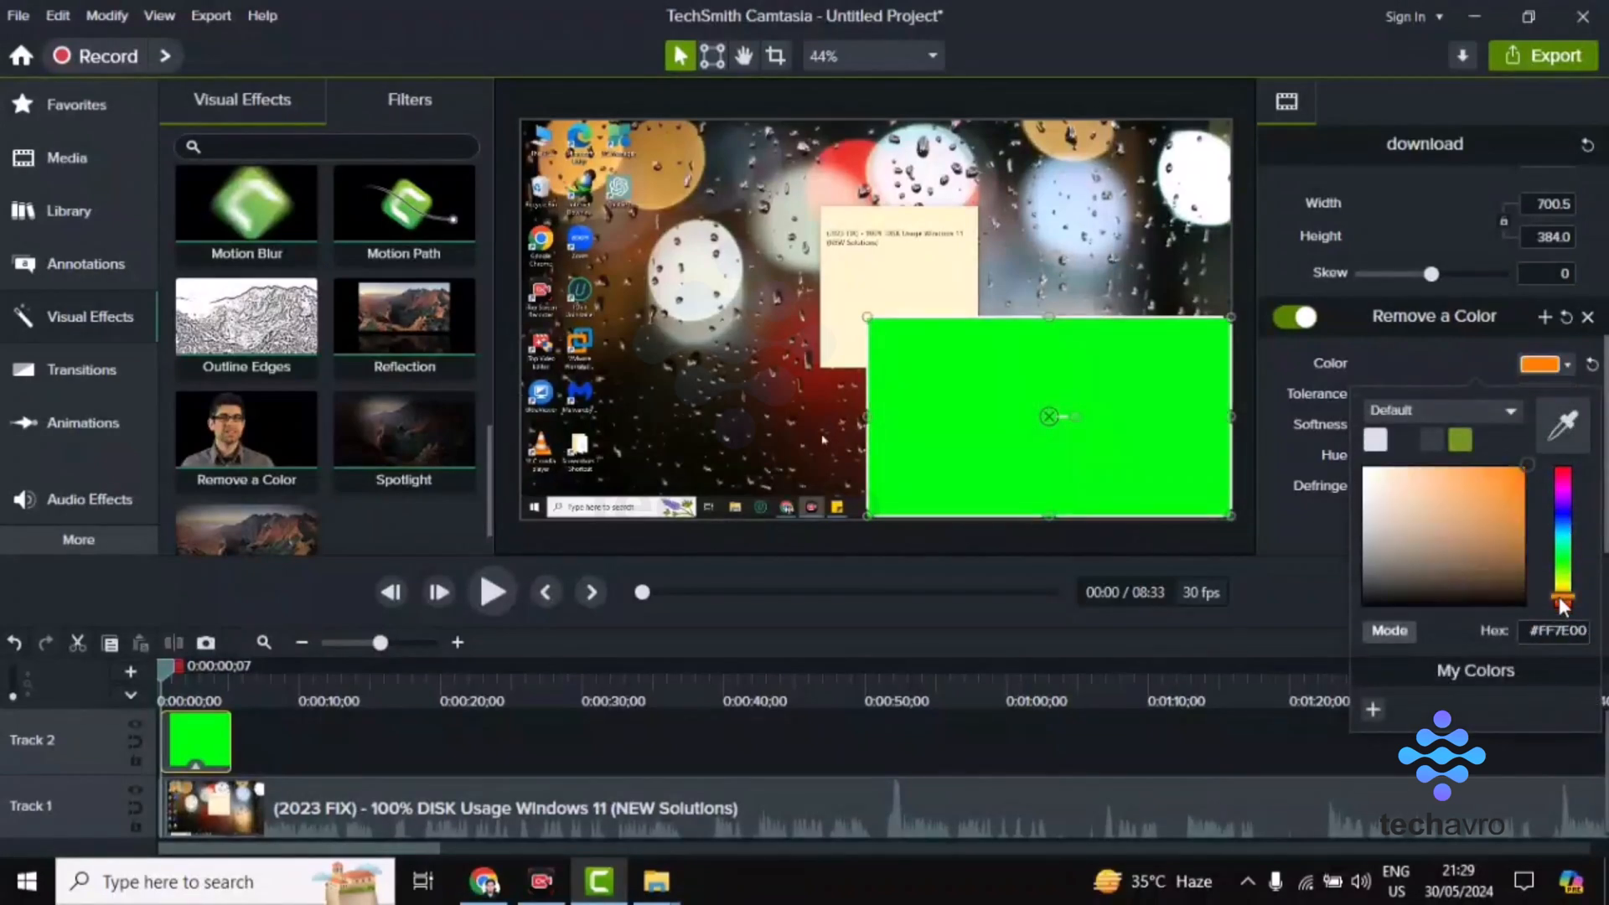
mouse_move(246, 430)
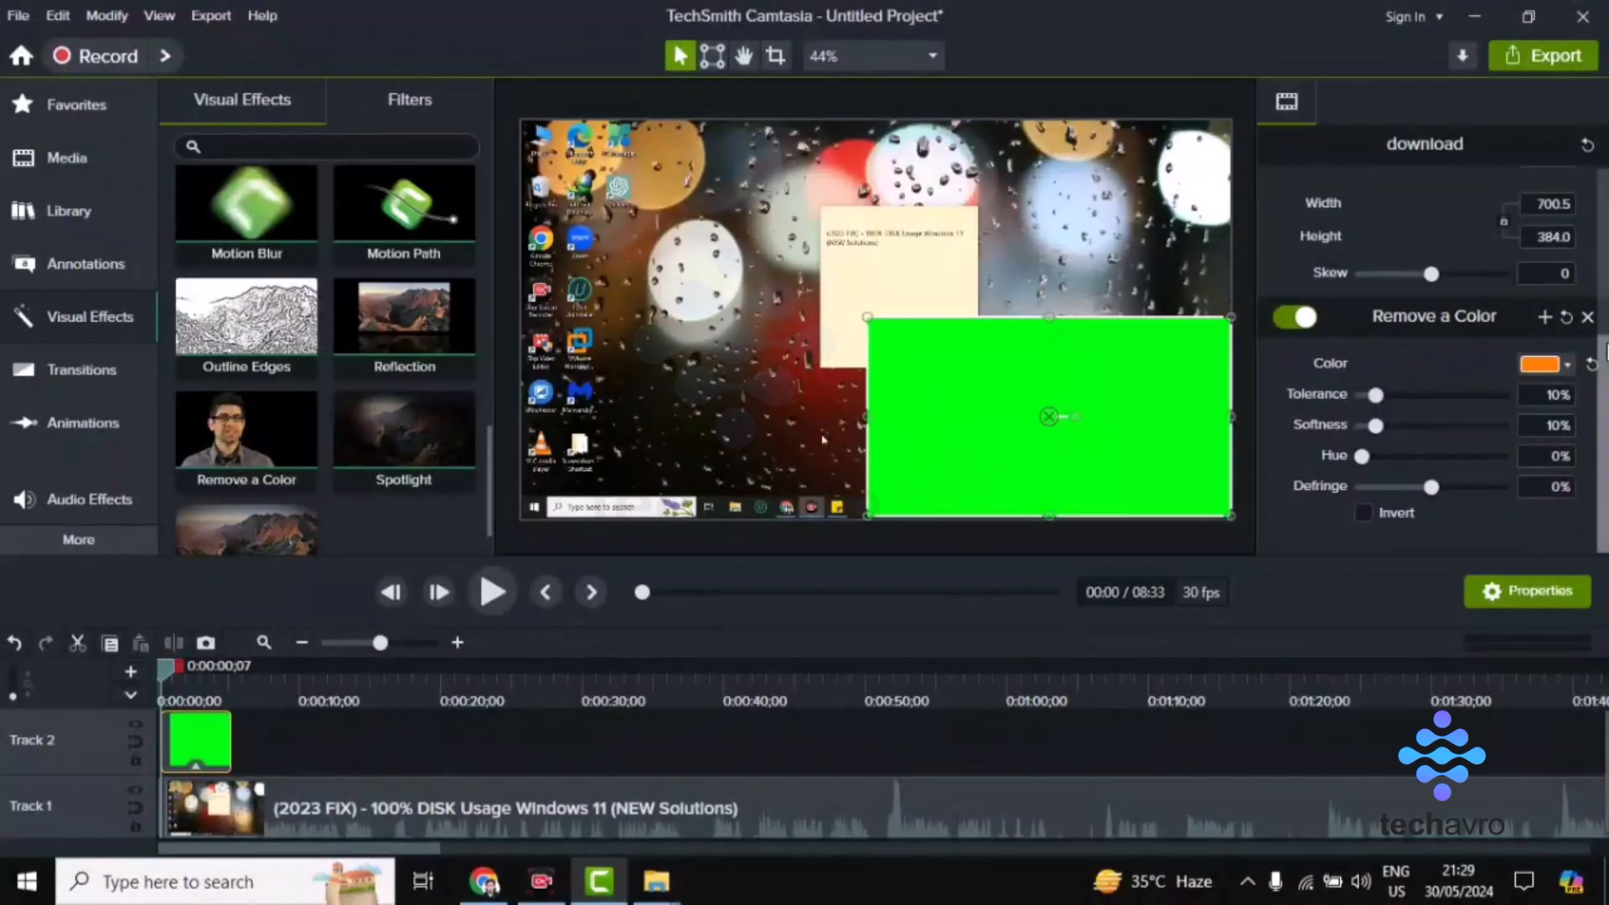
left_click(1543, 363)
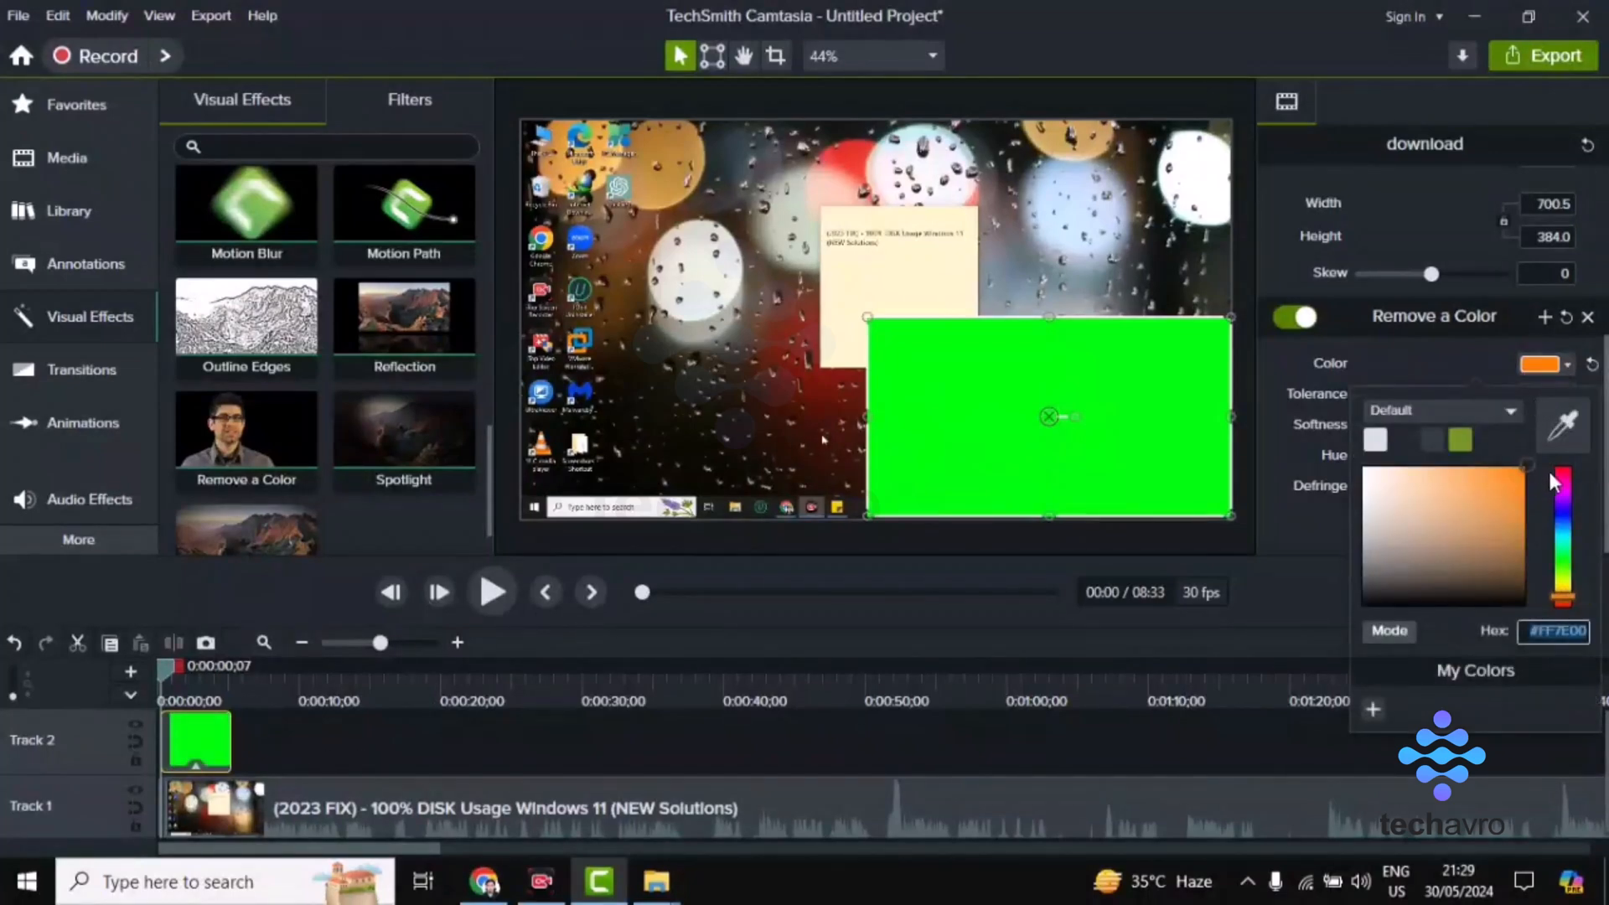